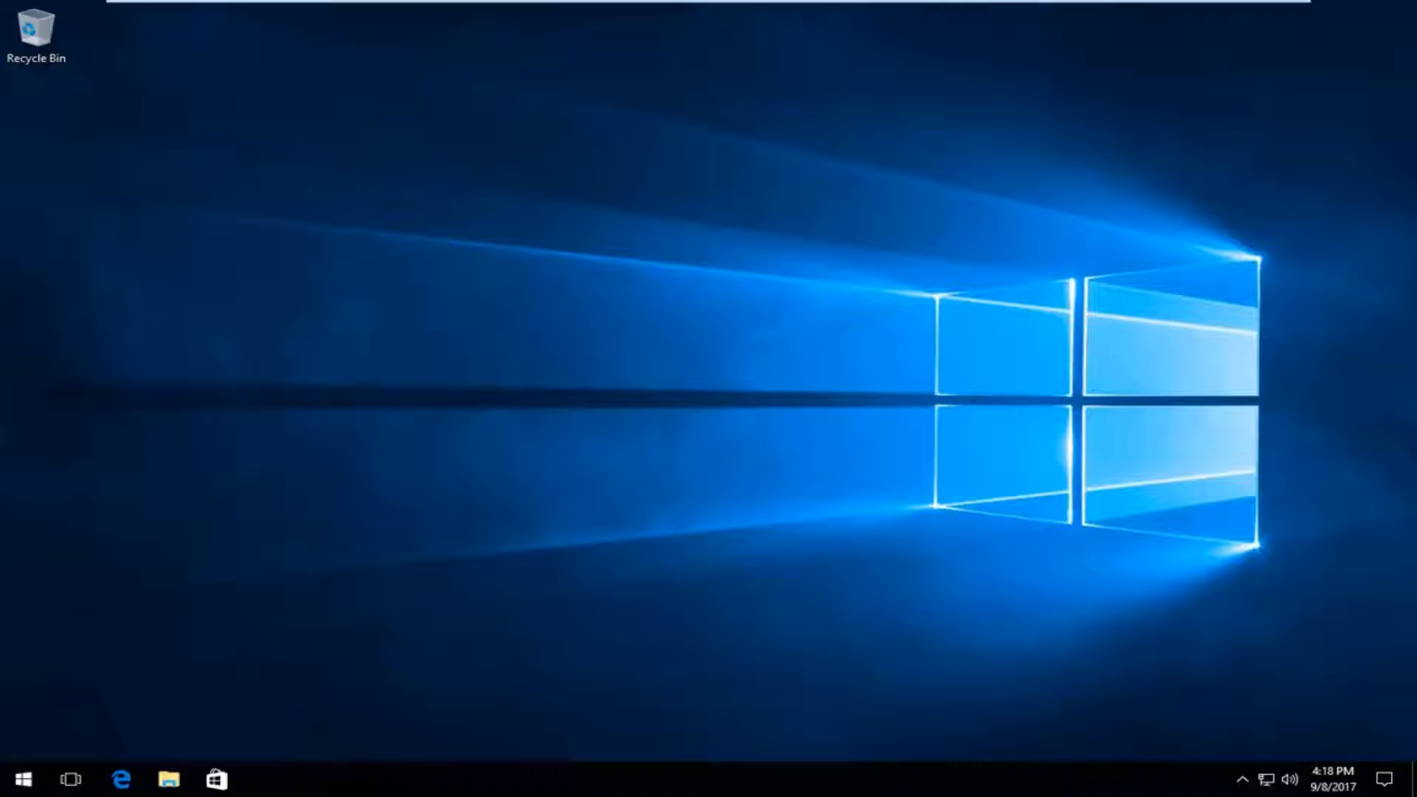
# Step: Search 'c' from the Start menu to find Google Chrome
pyautogui.click(18, 778)
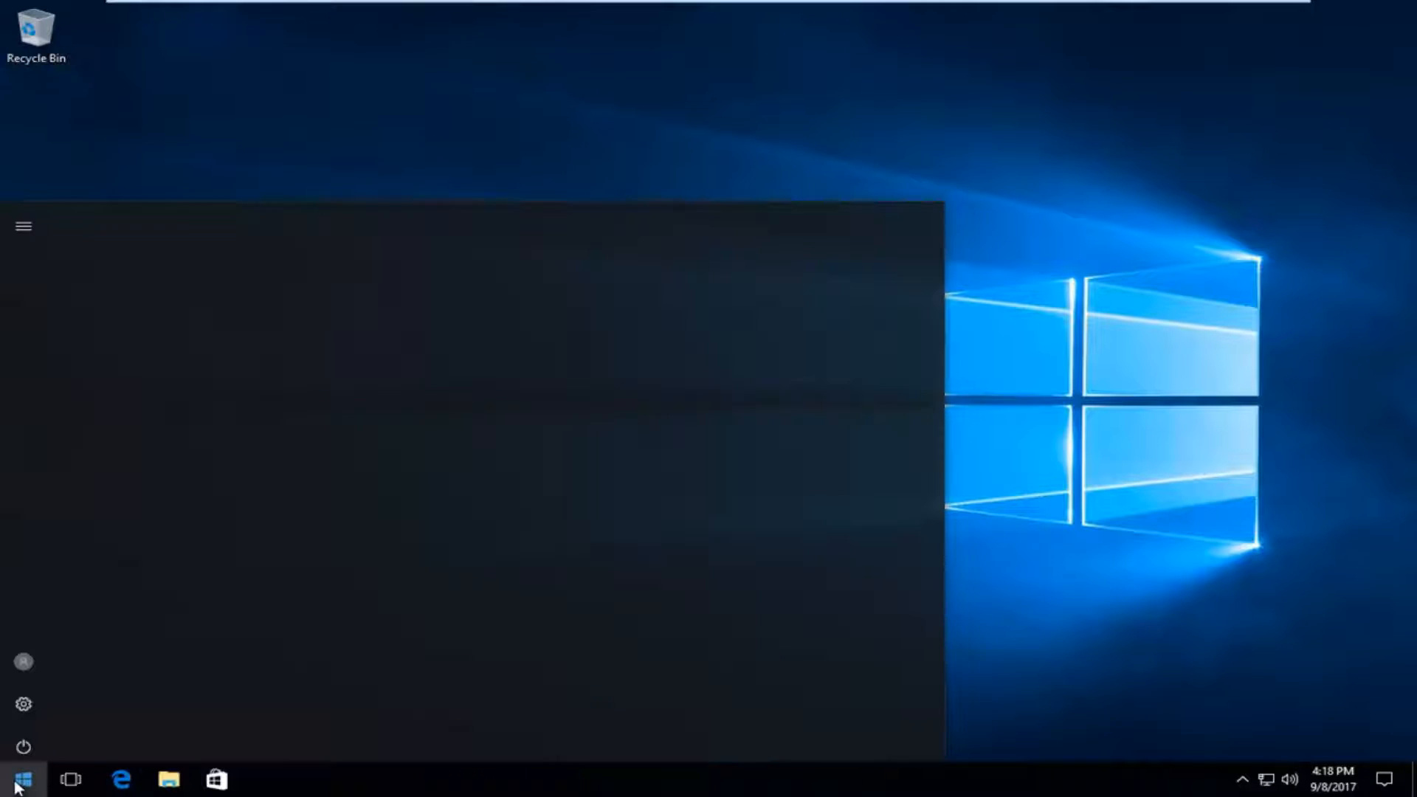
pyautogui.click(17, 779)
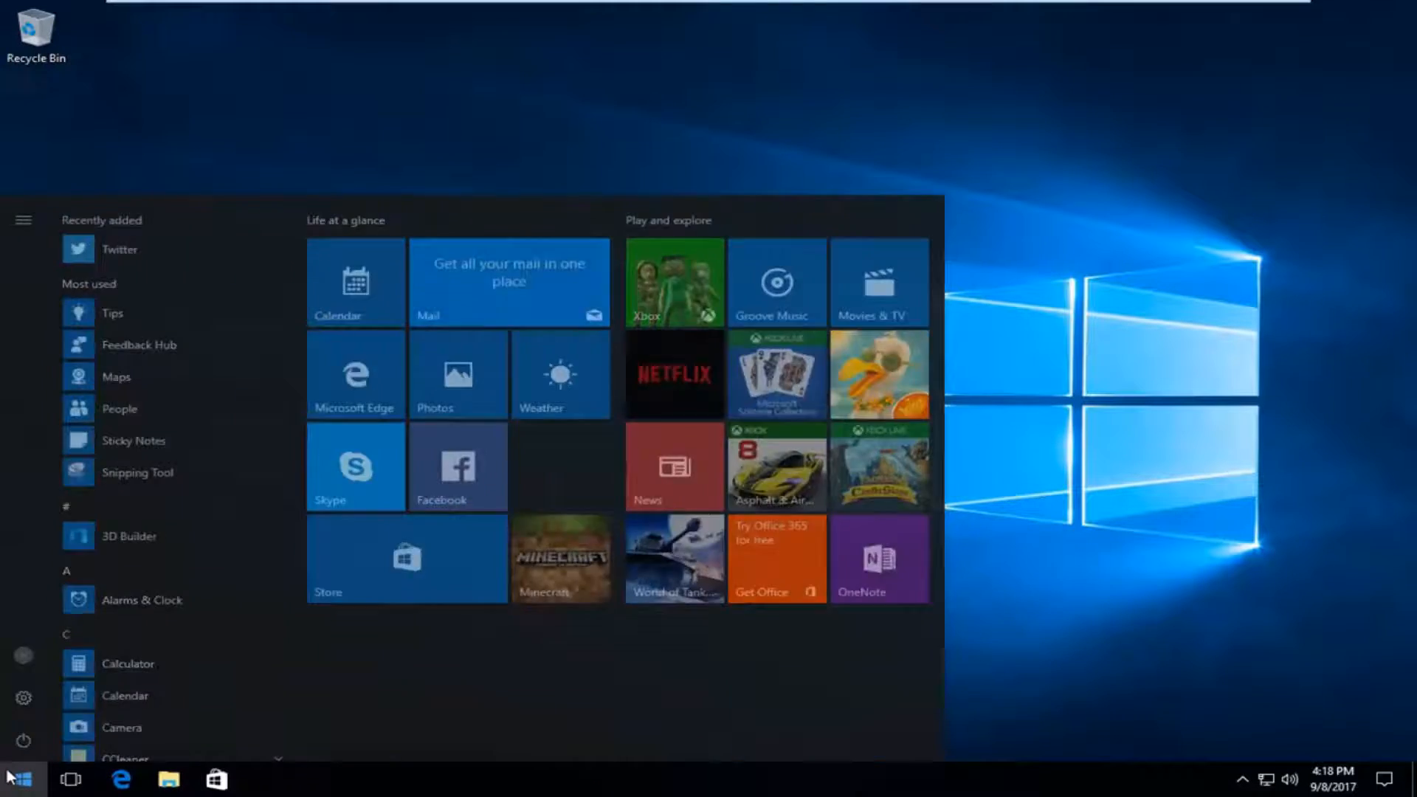
pyautogui.write('c')
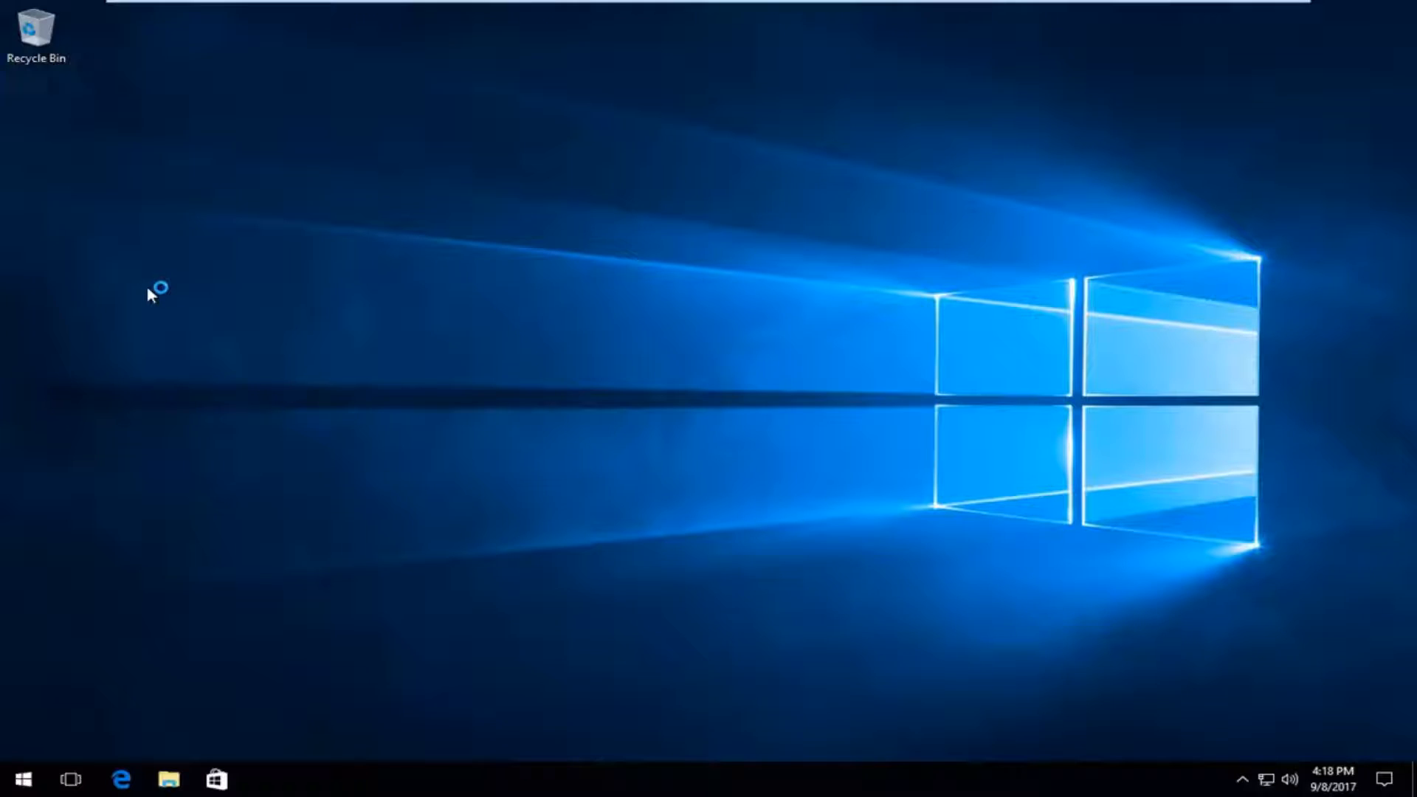
# Step: Launch Chrome and search Google for 'maxthon web browser'
pyautogui.click(265, 777)
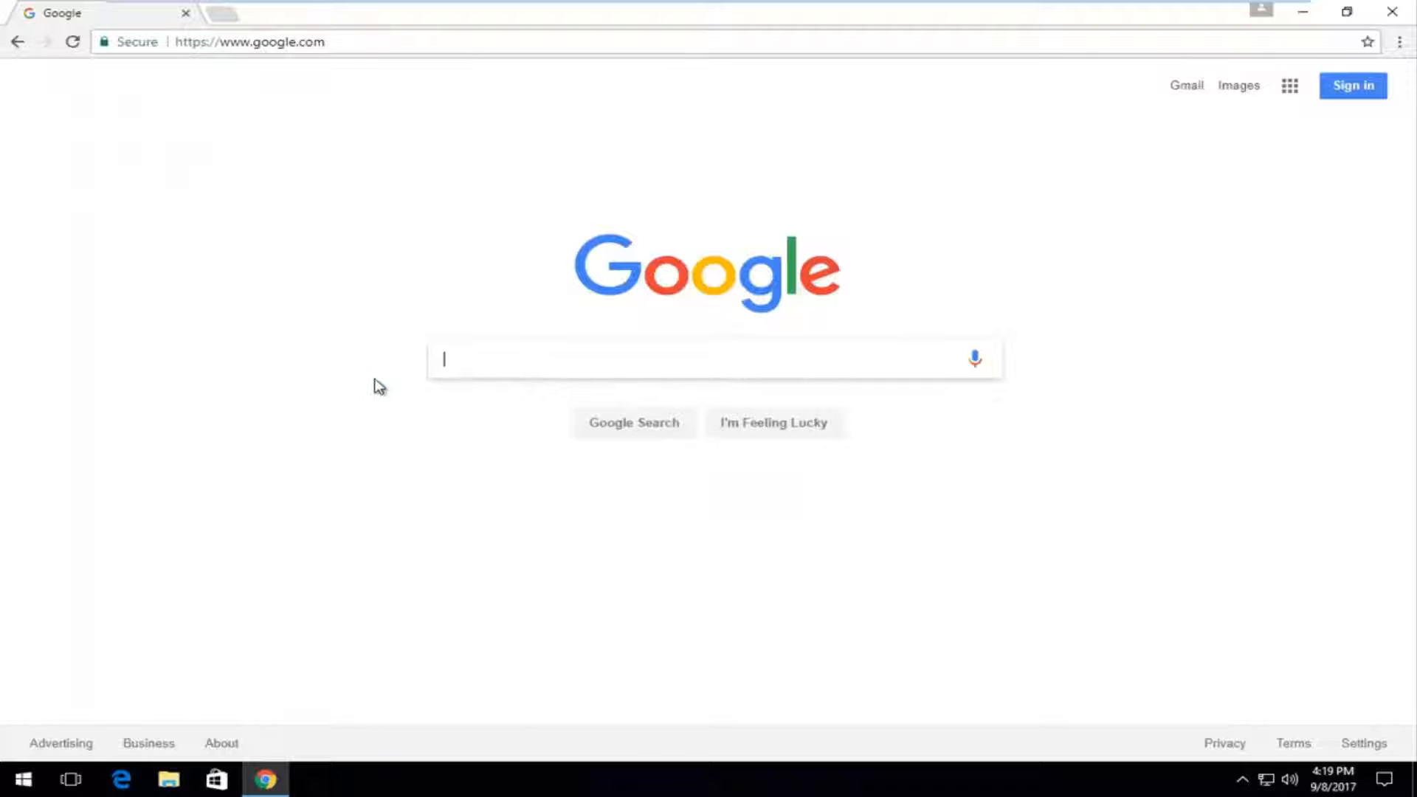
pyautogui.write('maxthon web browser')
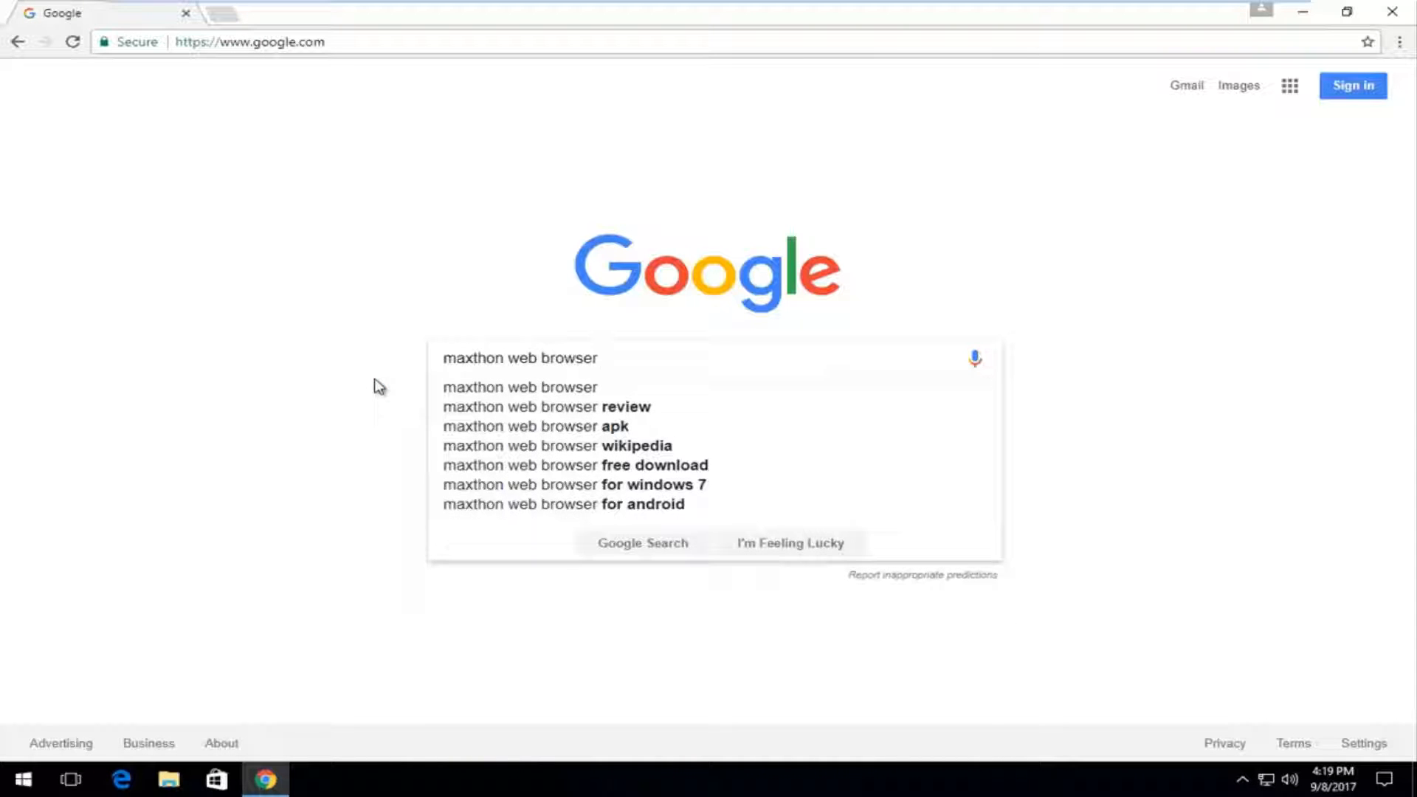
pyautogui.press('Enter')
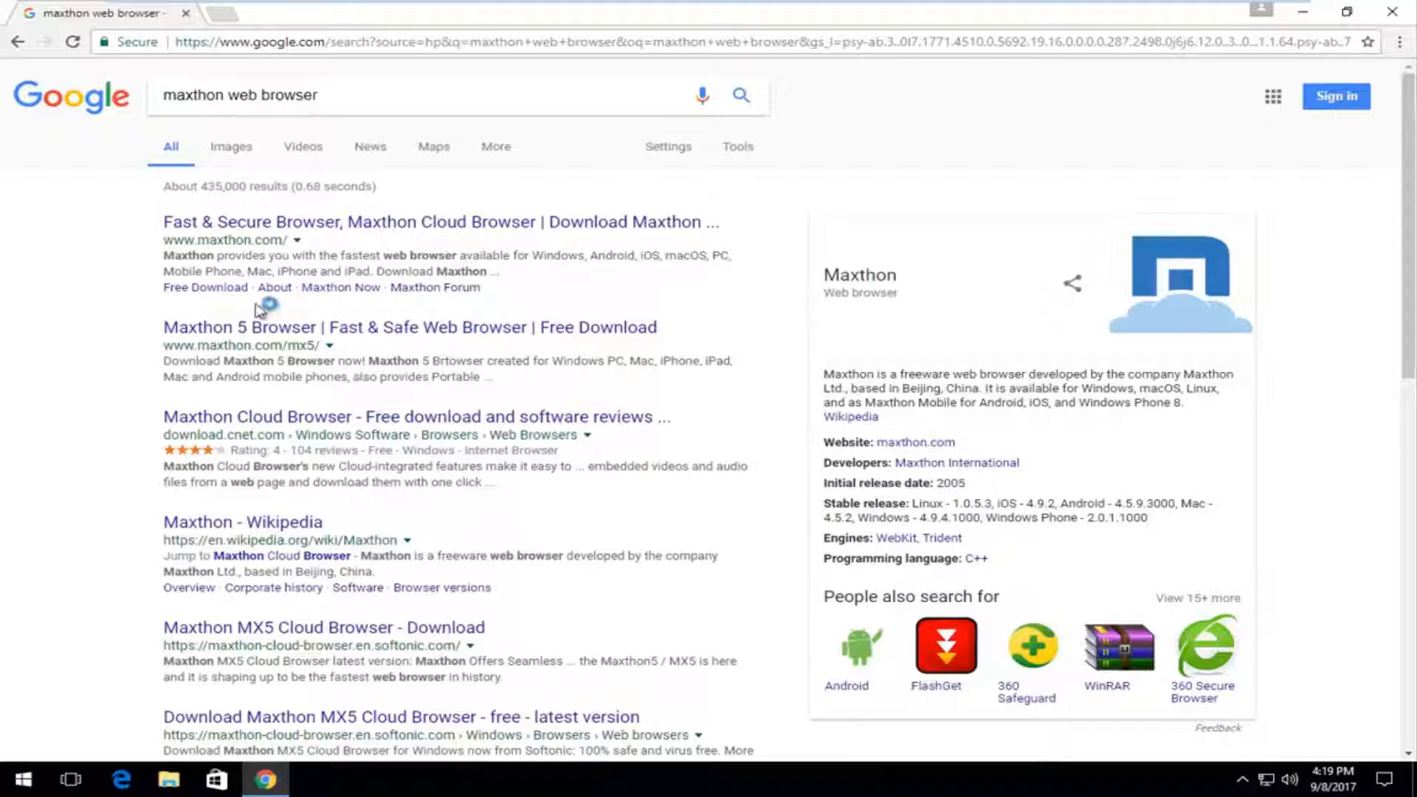
pyautogui.moveTo(235, 253)
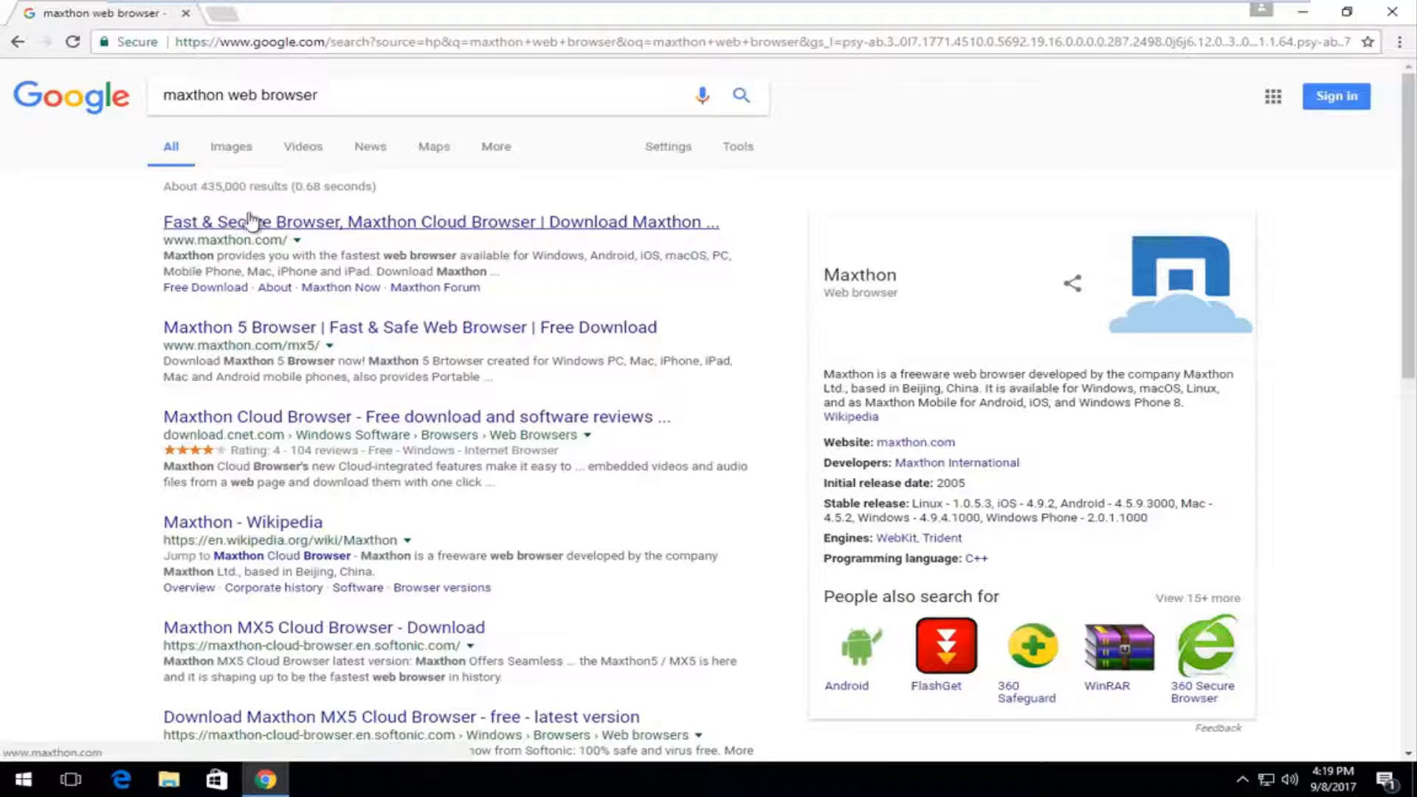
# Step: Visit maxthon.com and download the mx5.1.1.1000.exe installer
pyautogui.click(441, 222)
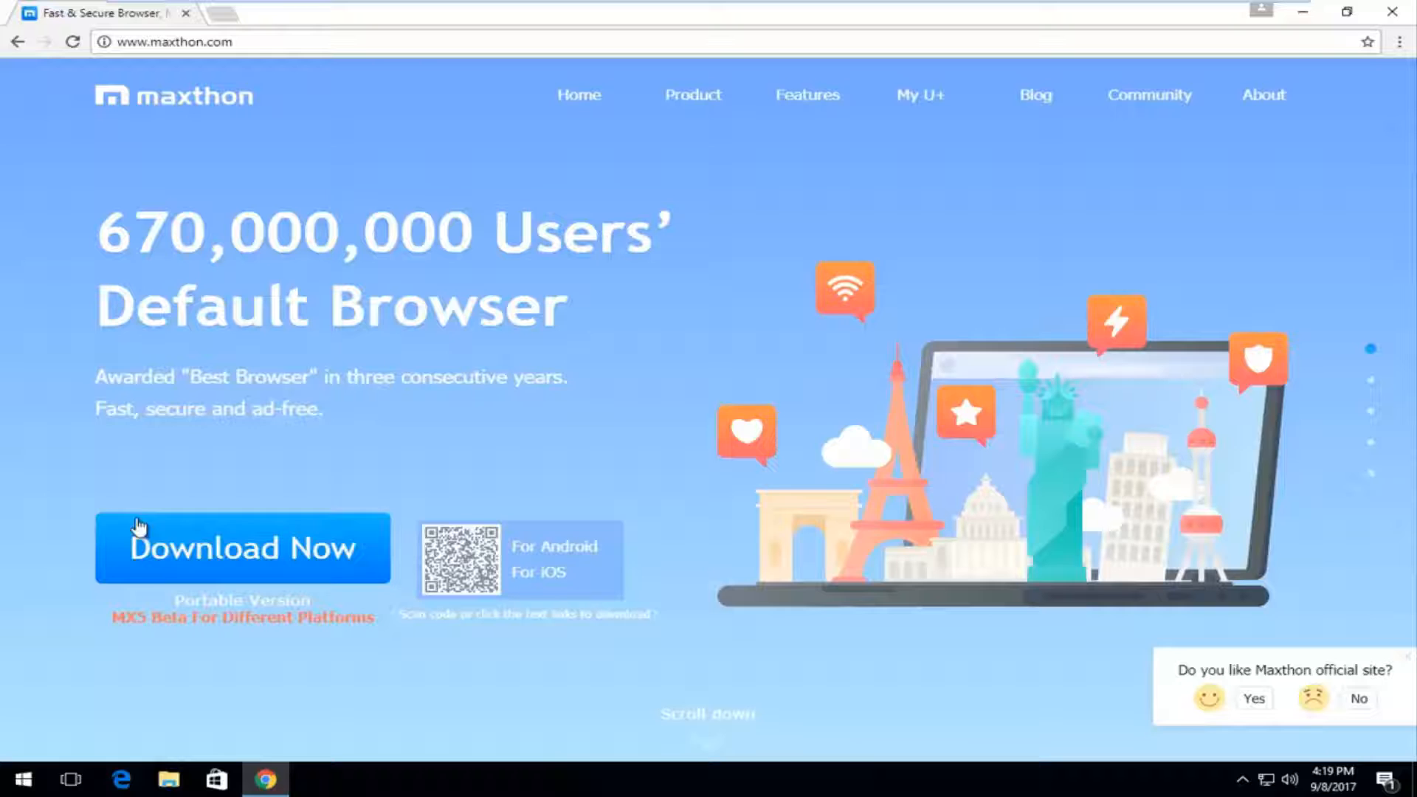
pyautogui.moveTo(275, 698)
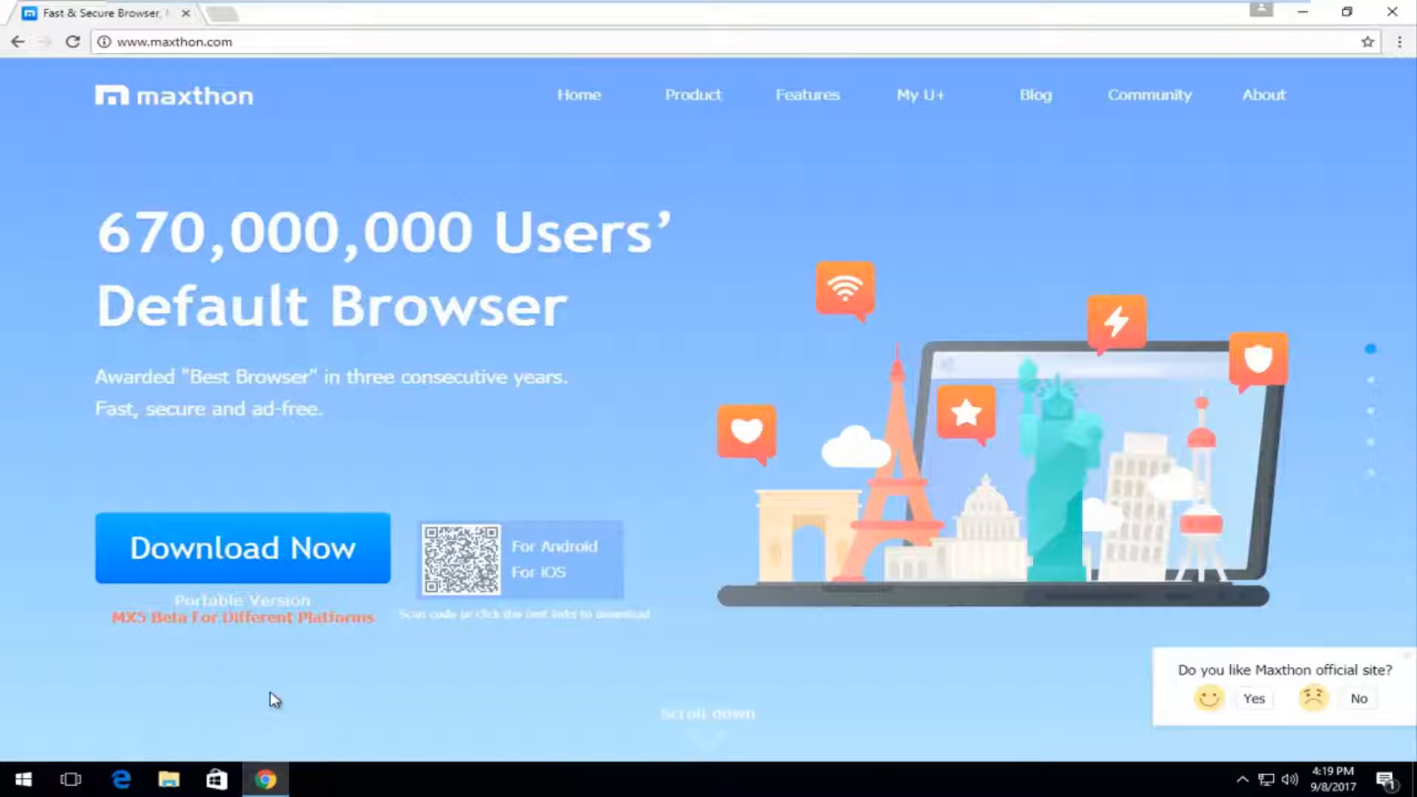
pyautogui.moveTo(228, 550)
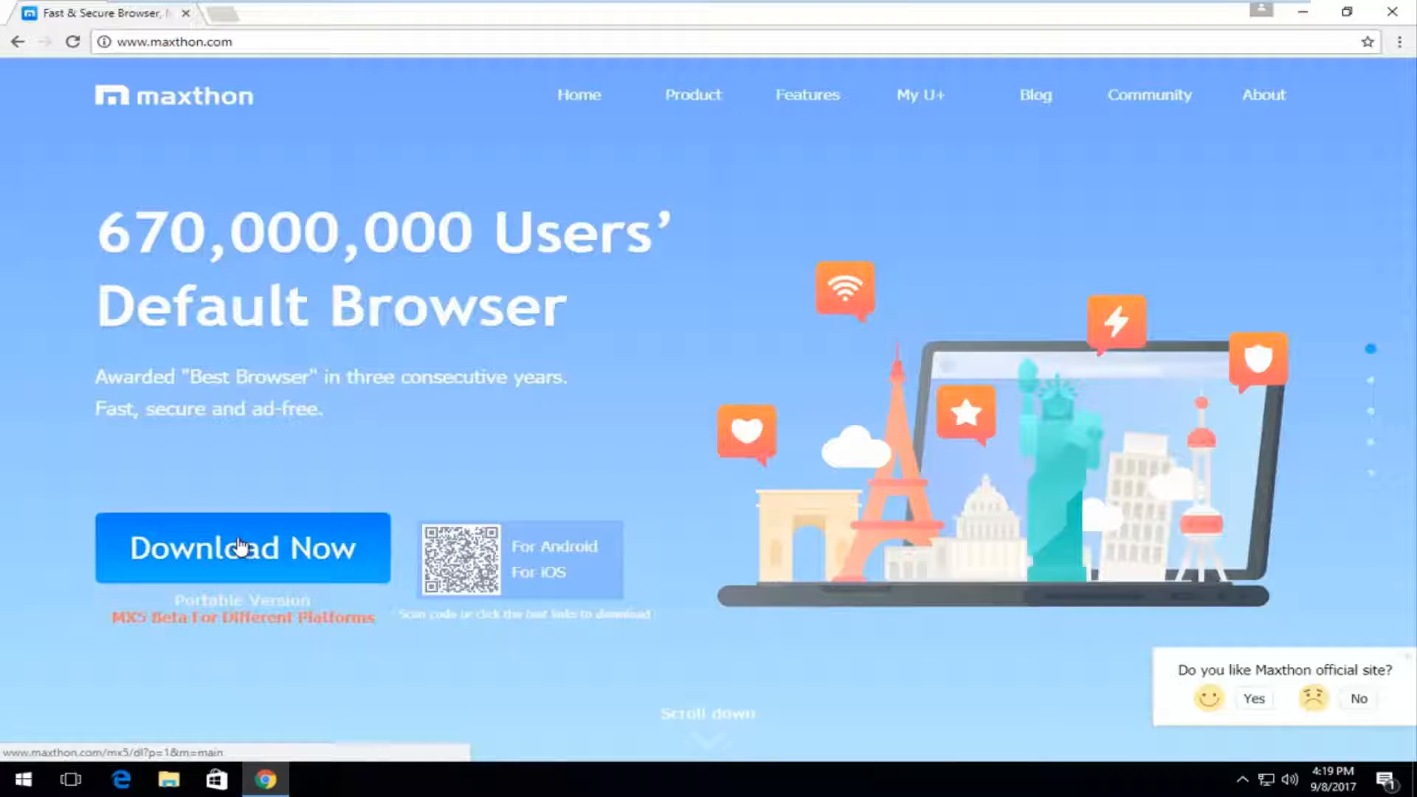
pyautogui.click(240, 546)
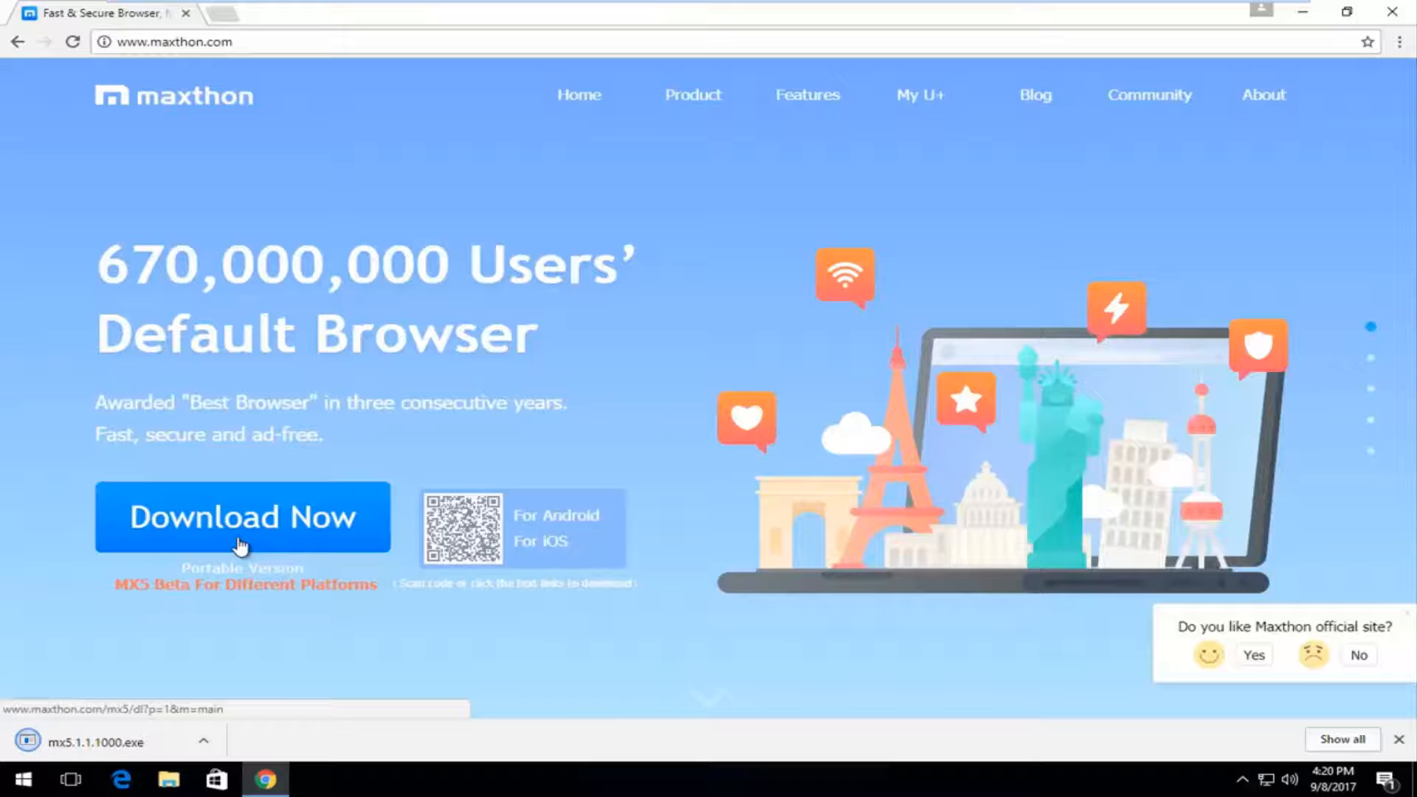
pyautogui.moveTo(107, 723)
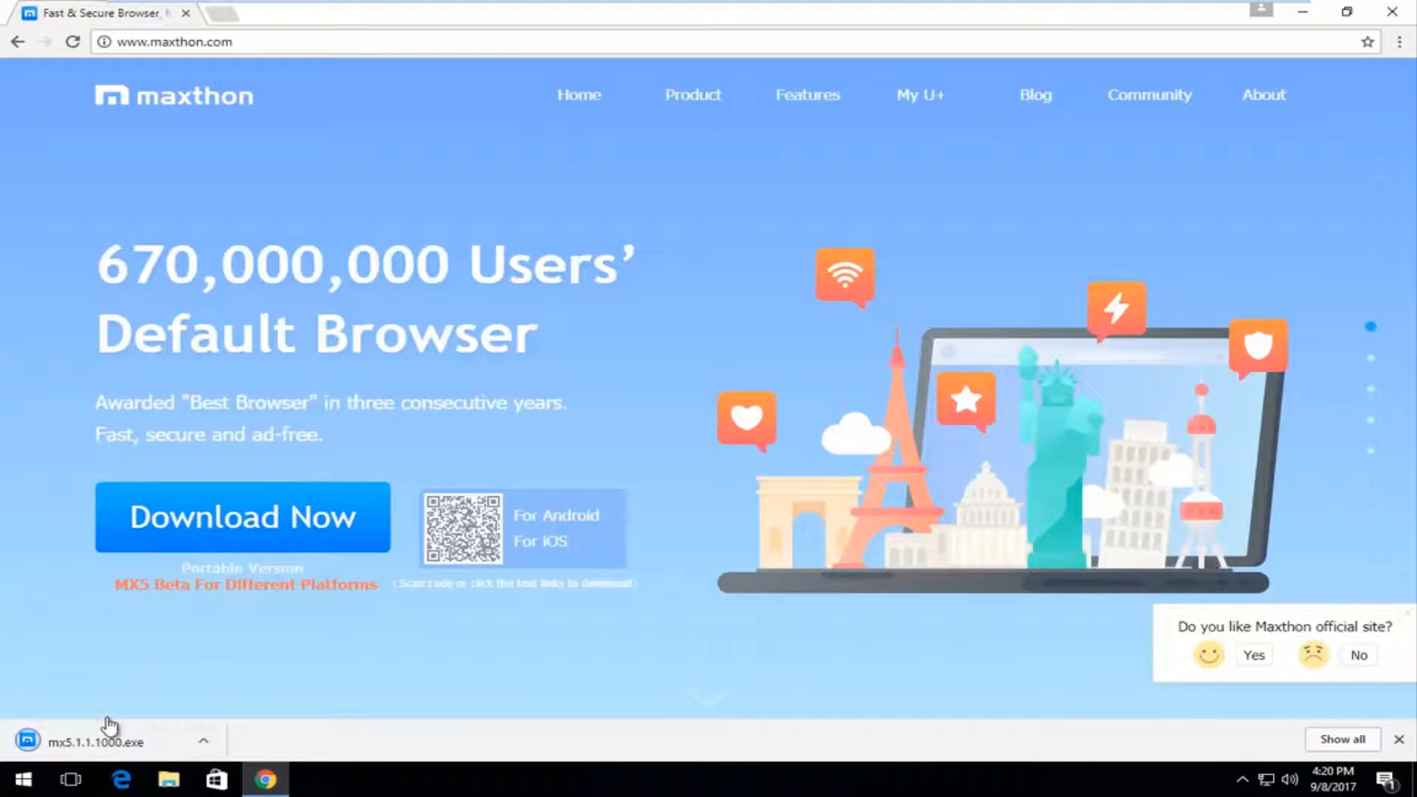
# Step: Run mx5.1.1.1000.exe from the download bar and approve the UAC prompt
pyautogui.click(90, 741)
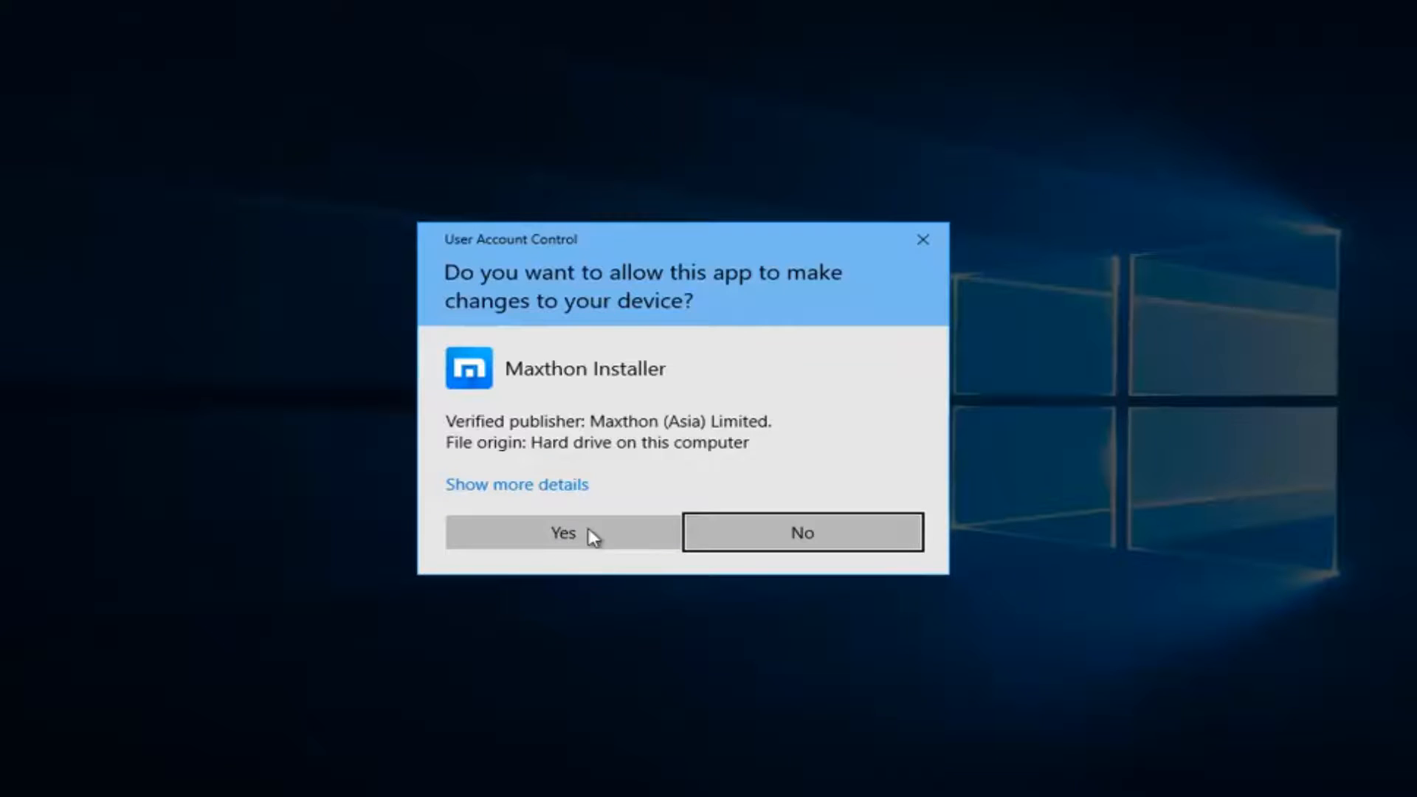
pyautogui.click(561, 531)
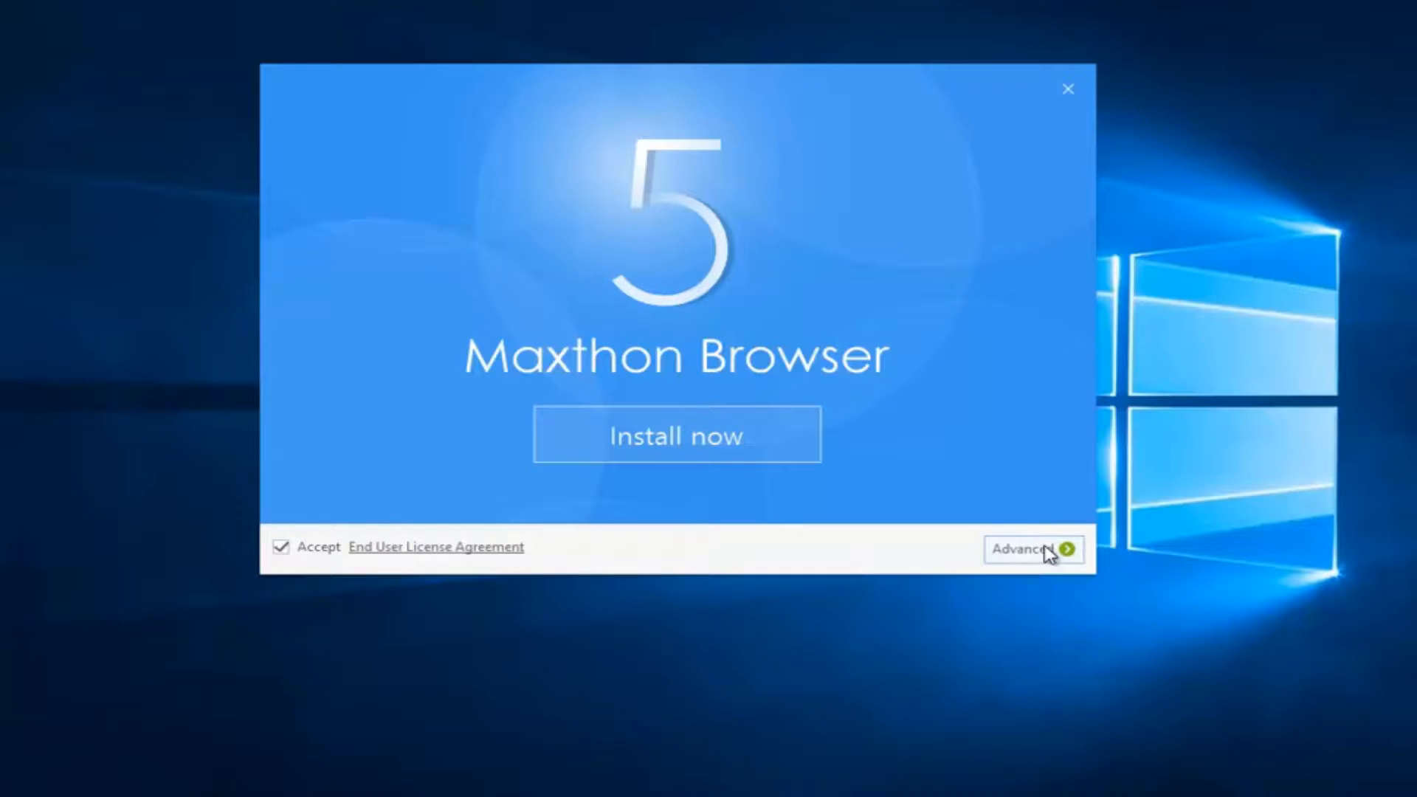
# Step: Under Advanced, turn off 'Set as default browser', keep the desktop shortcut, and install Maxthon 5
pyautogui.click(1032, 549)
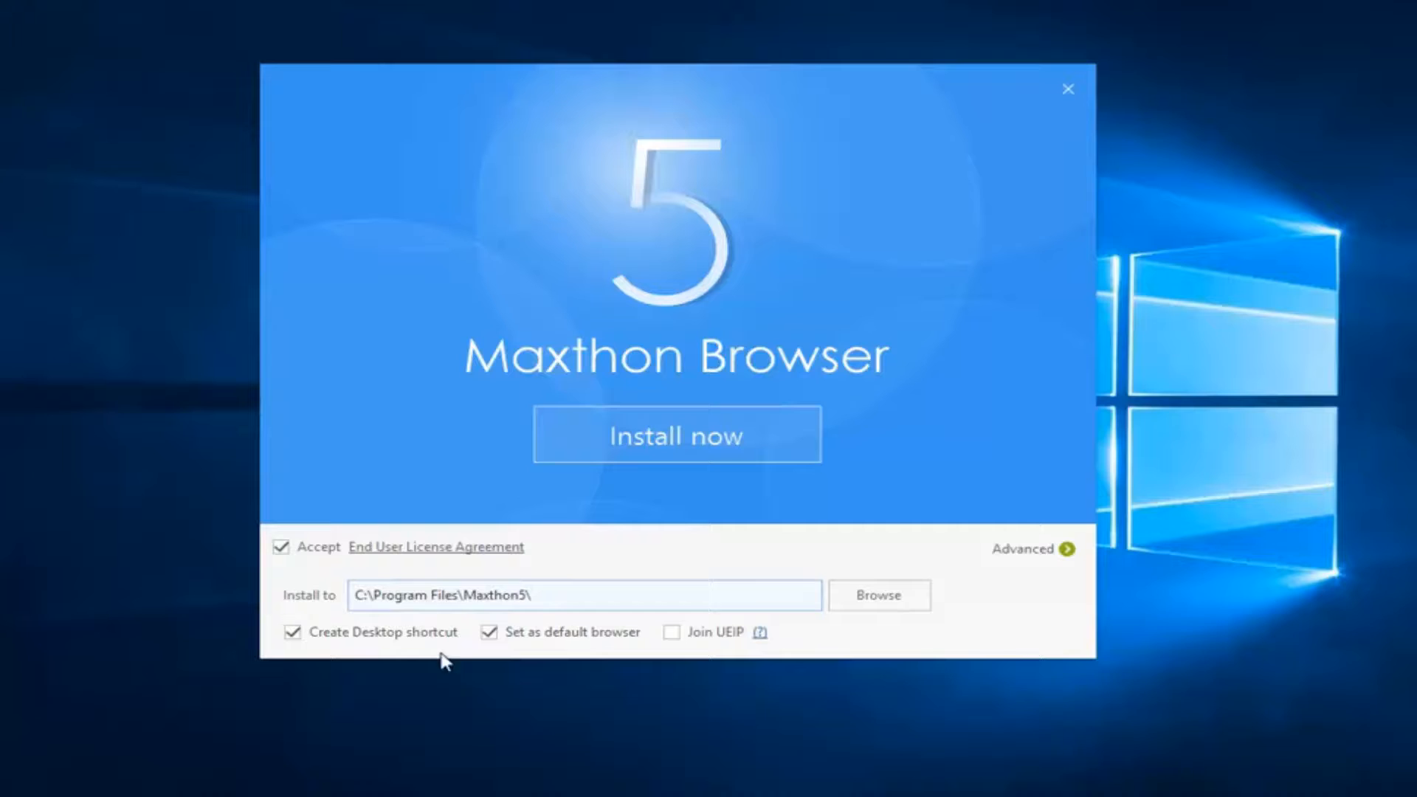
pyautogui.click(488, 631)
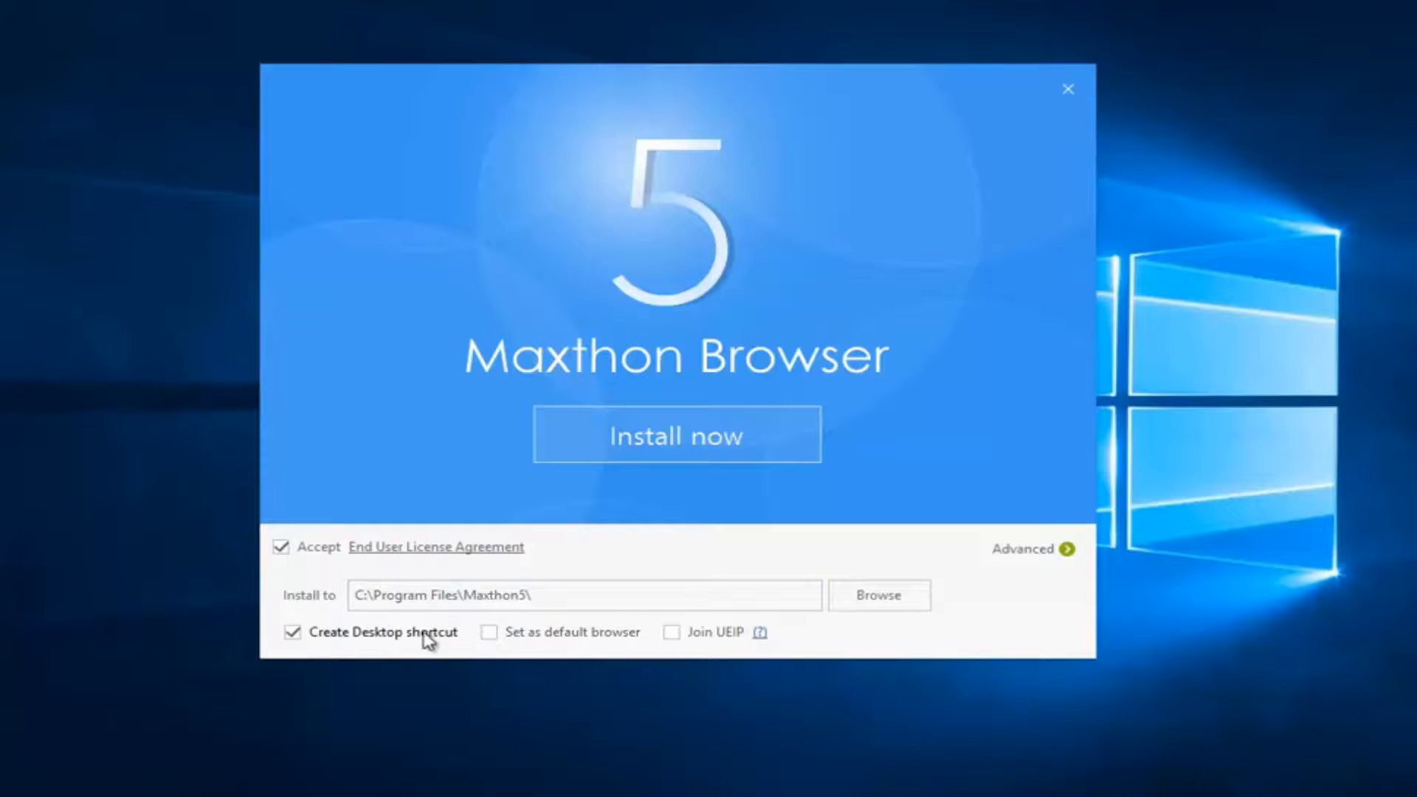
pyautogui.moveTo(867, 614)
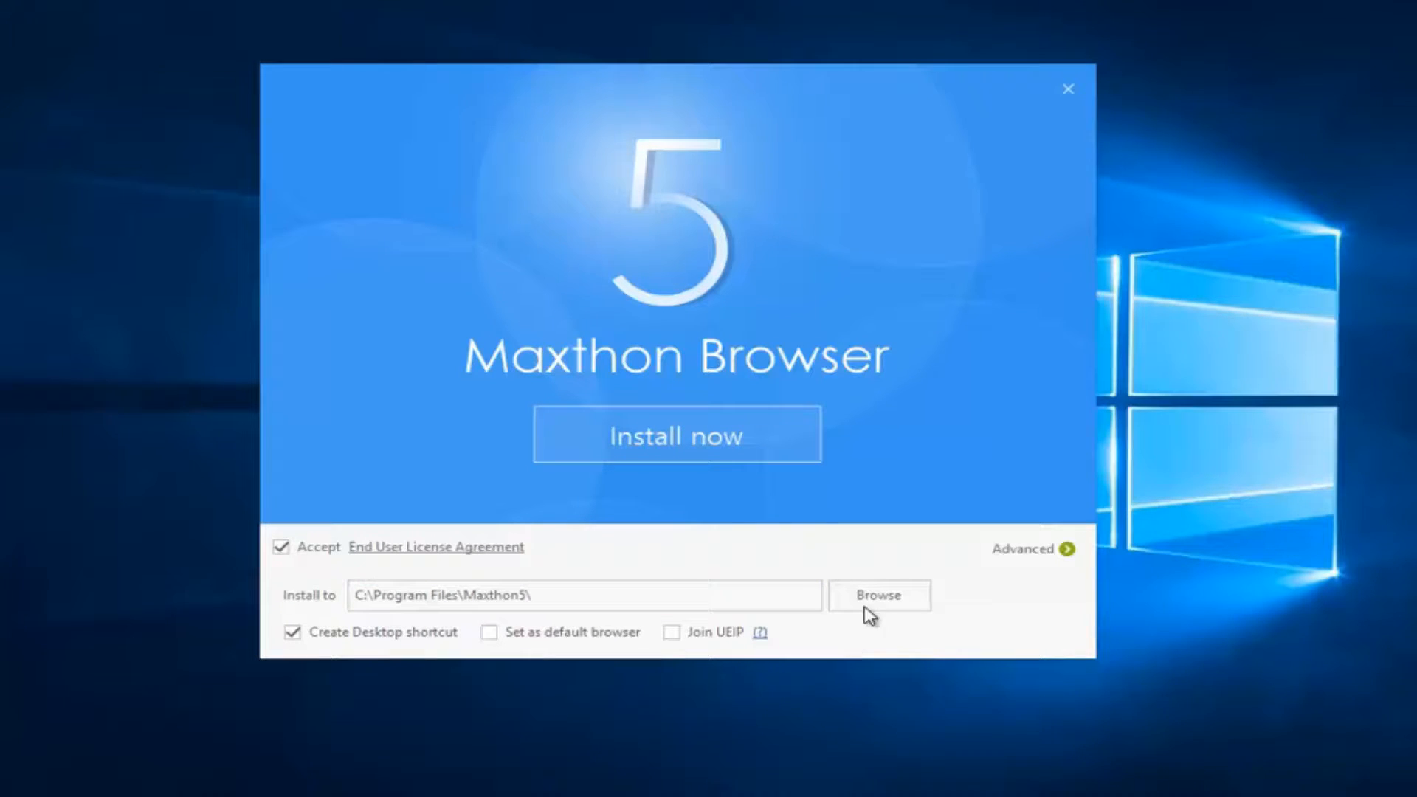
pyautogui.click(583, 594)
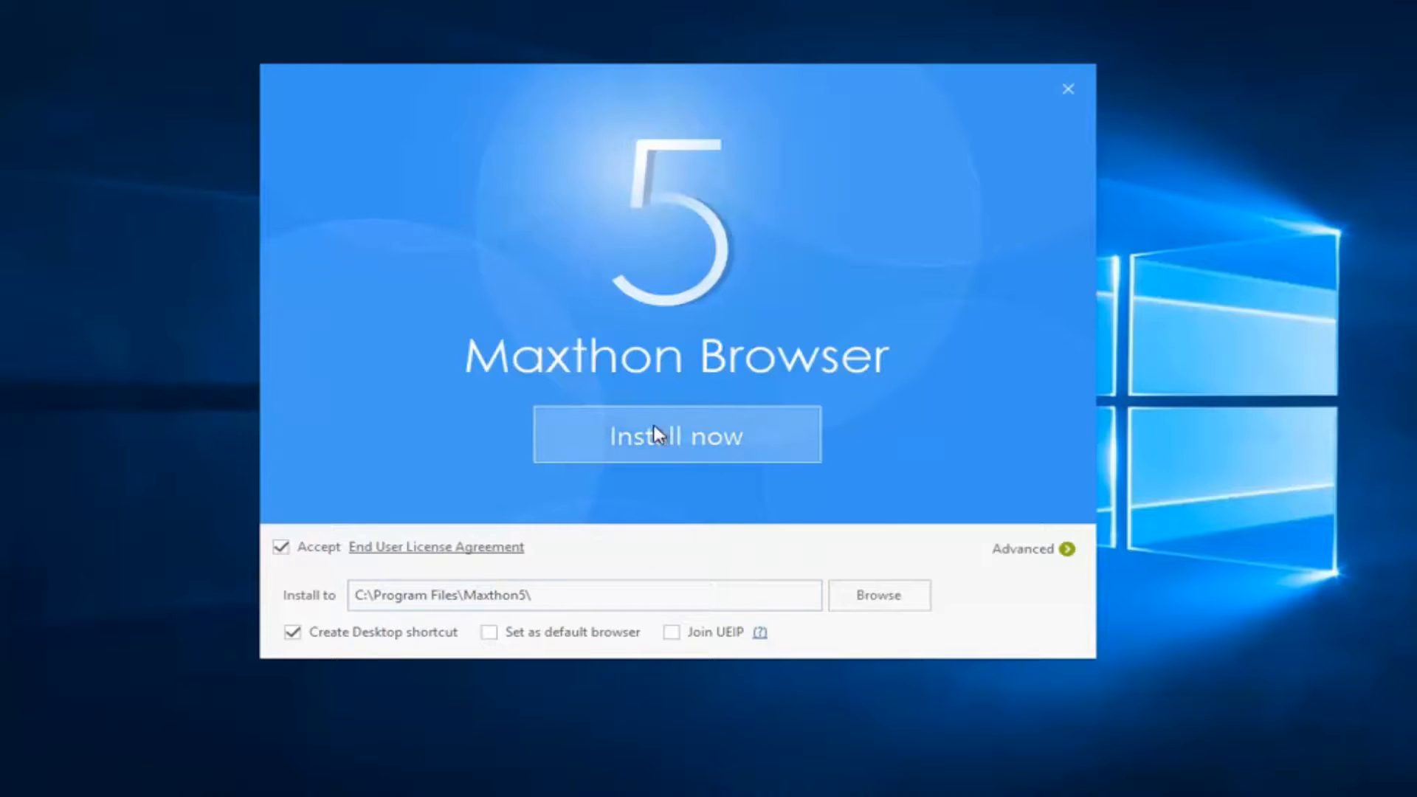
pyautogui.click(675, 434)
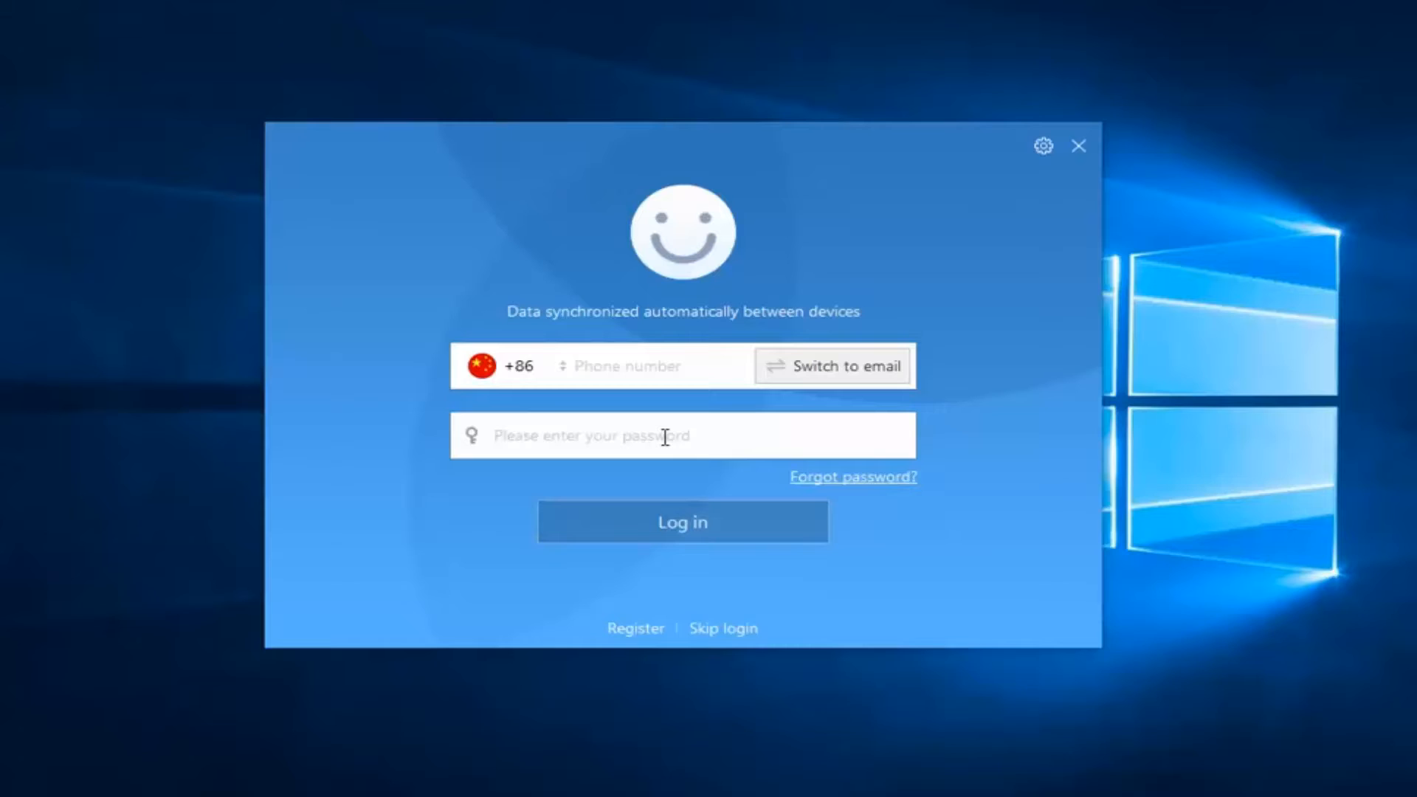
# Step: Skip the Maxthon account login, leaving the MX5 shortcut on the desktop
pyautogui.click(510, 366)
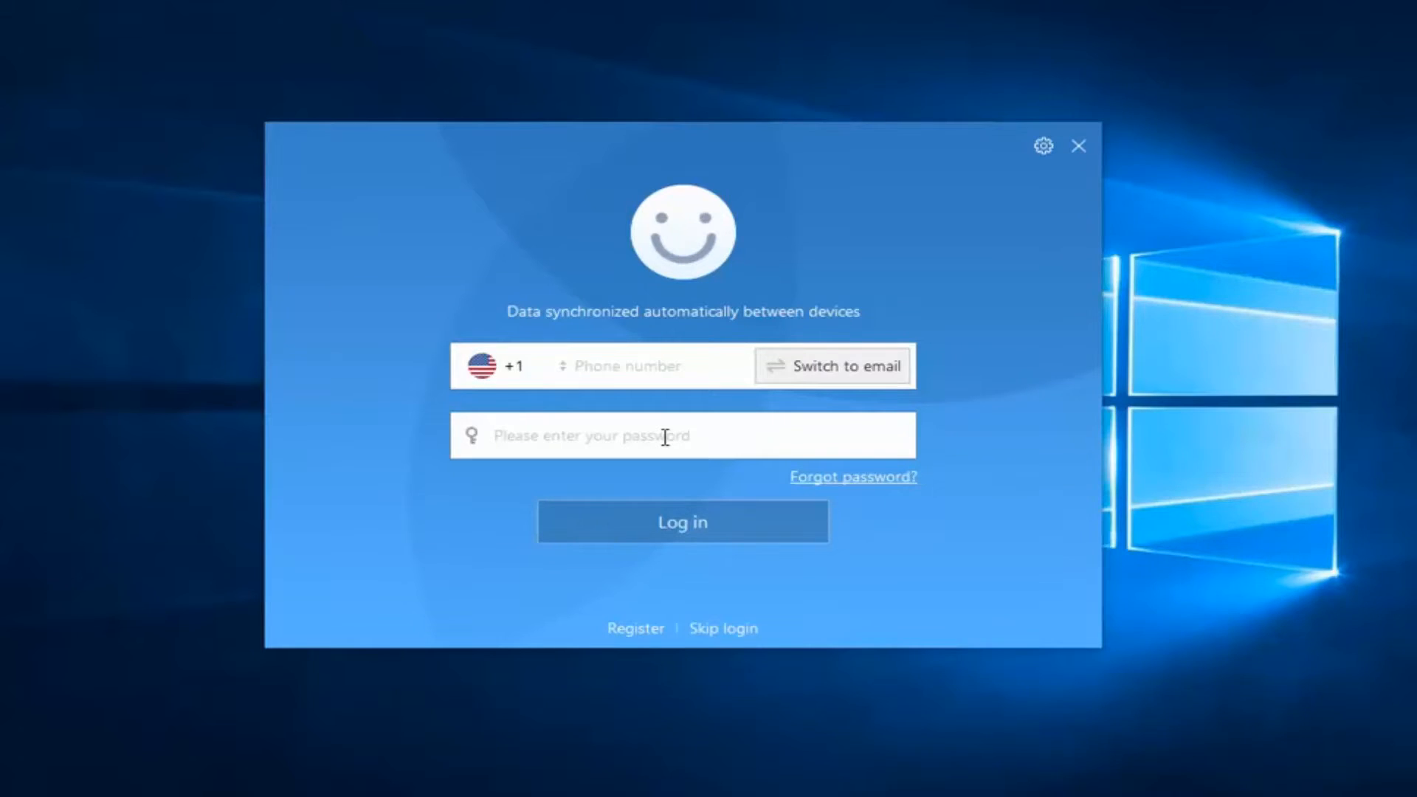
pyautogui.moveTo(660, 420)
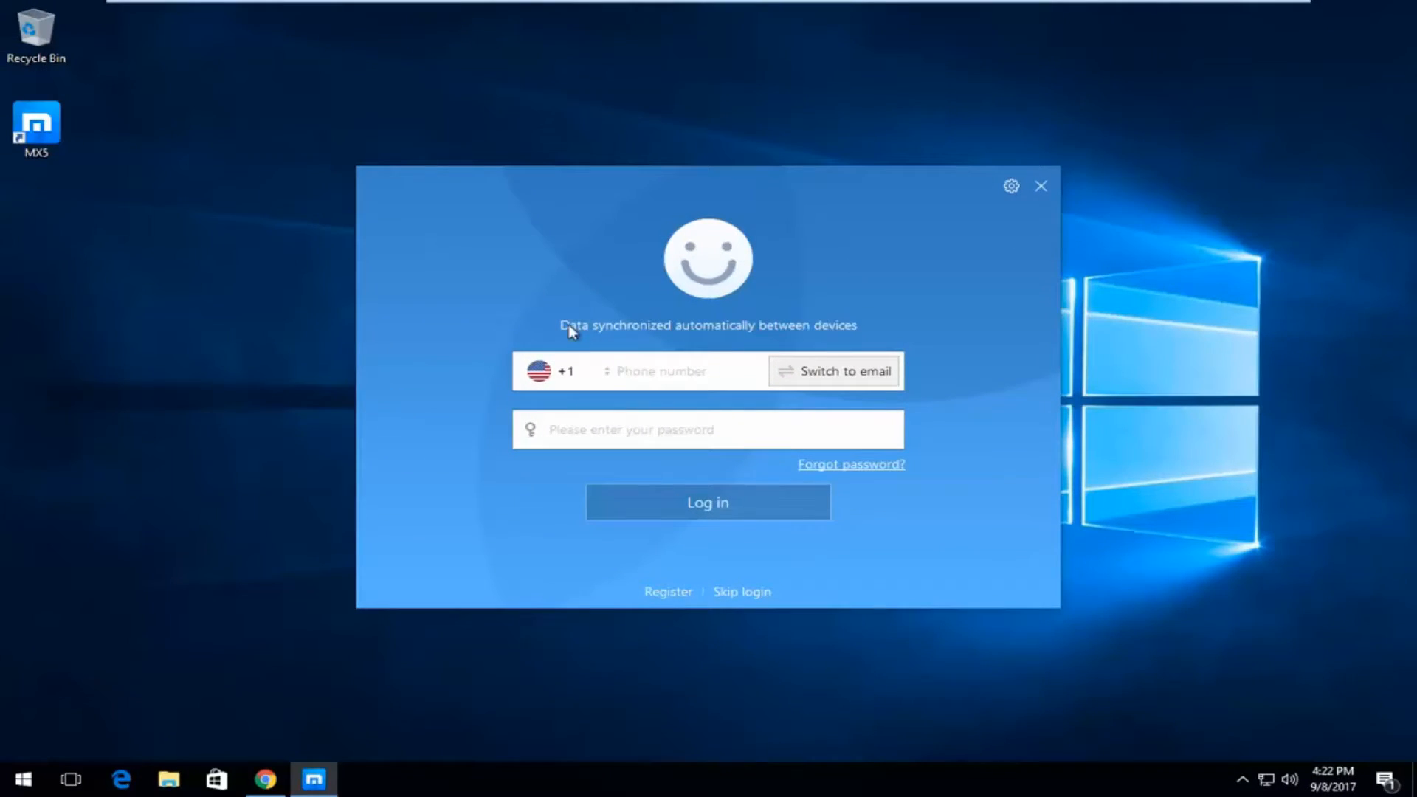
pyautogui.click(677, 370)
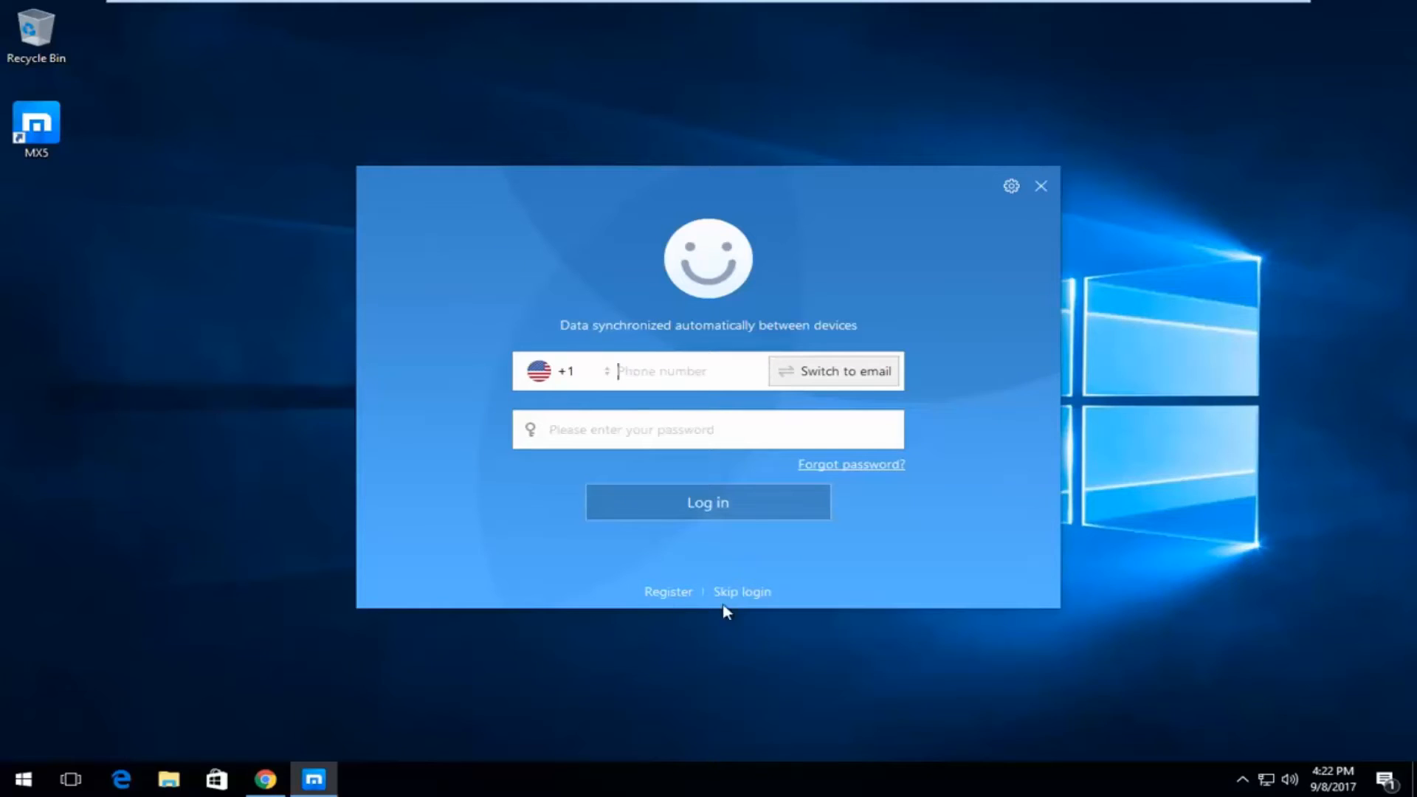
pyautogui.moveTo(659, 273)
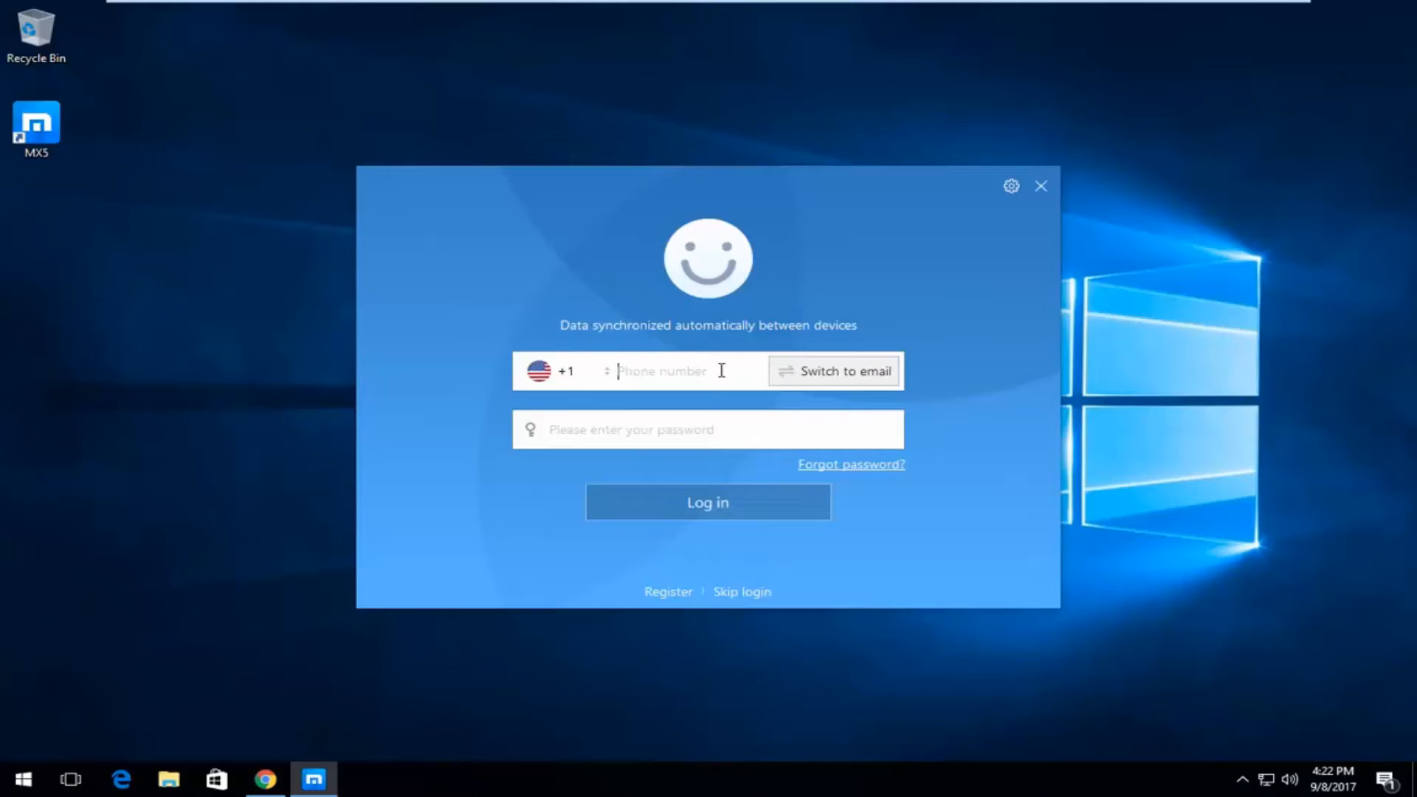
pyautogui.moveTo(615, 515)
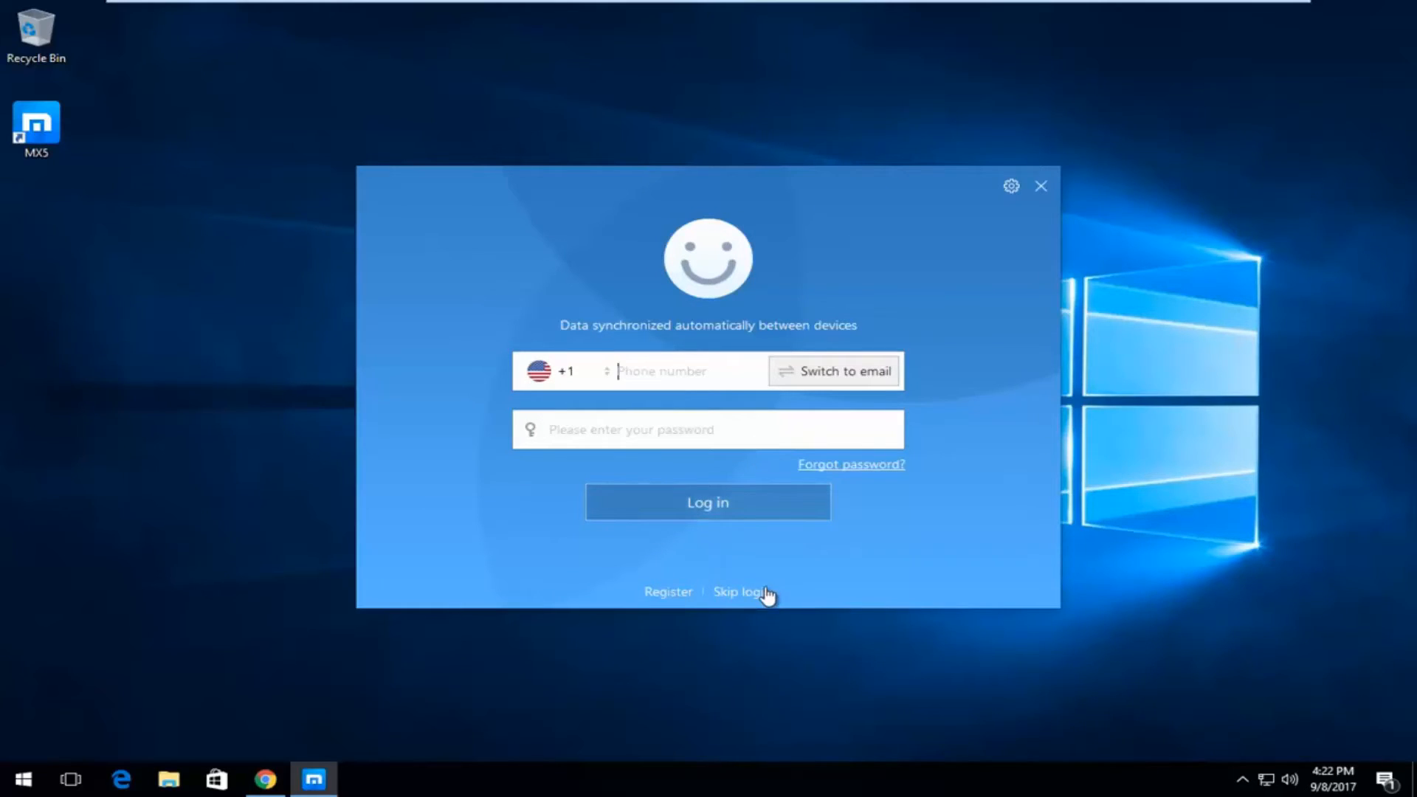
pyautogui.click(741, 592)
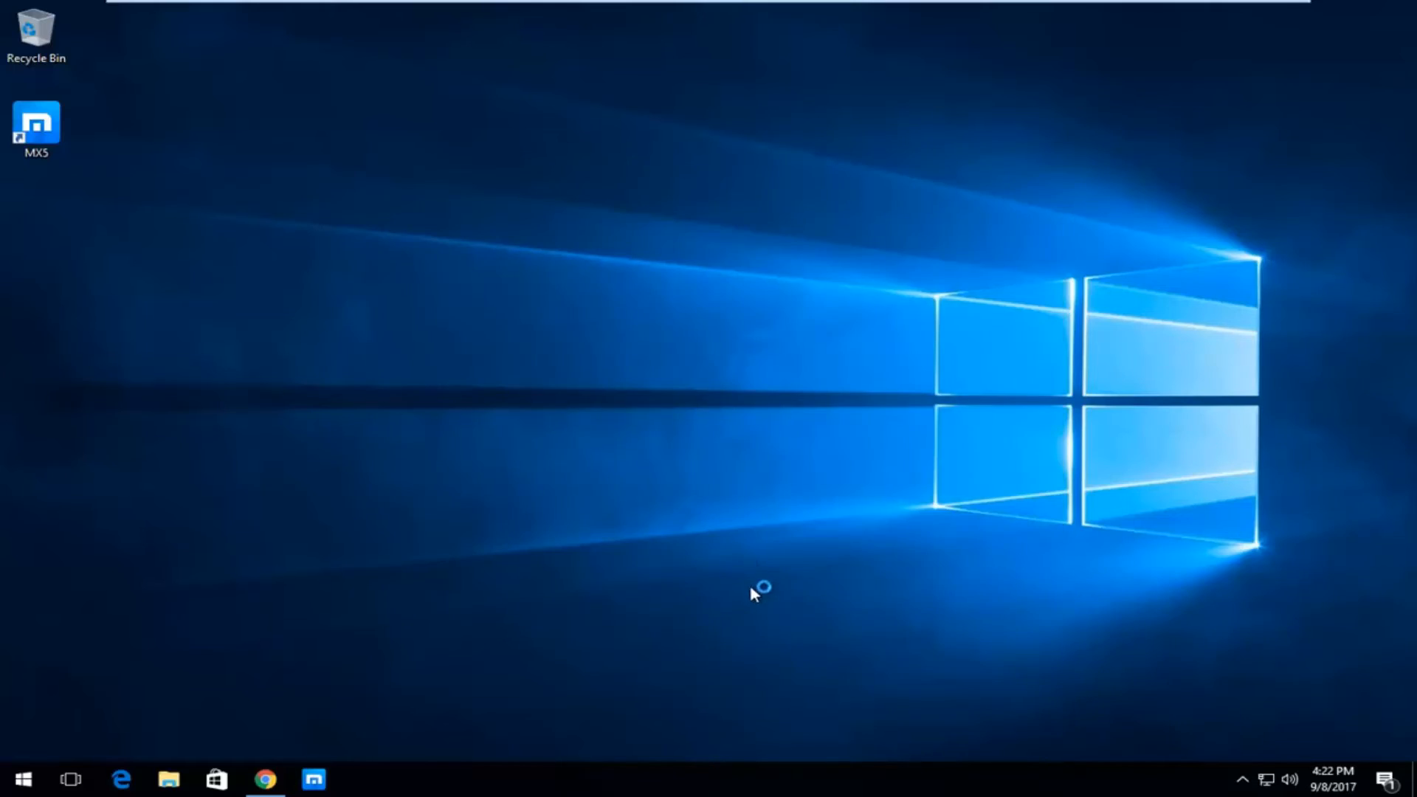